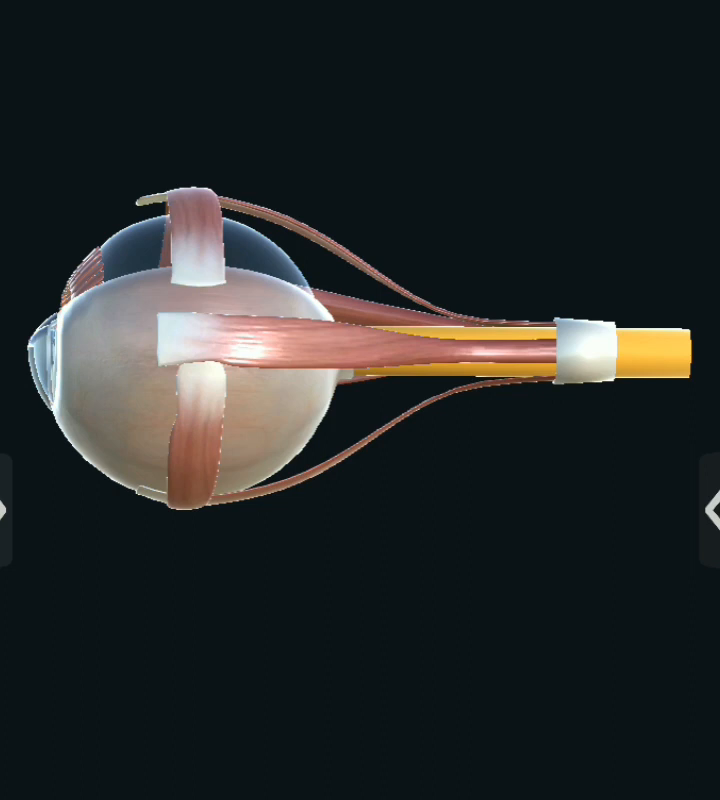
# - Select the white tendinous ring encircling the optic nerve so it highlights green
pyautogui.click(580, 355)
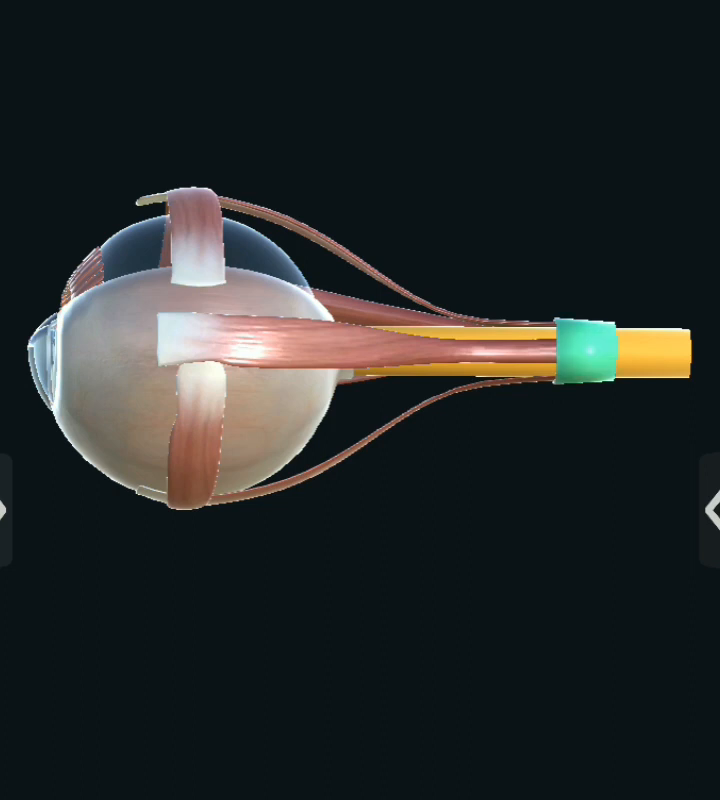